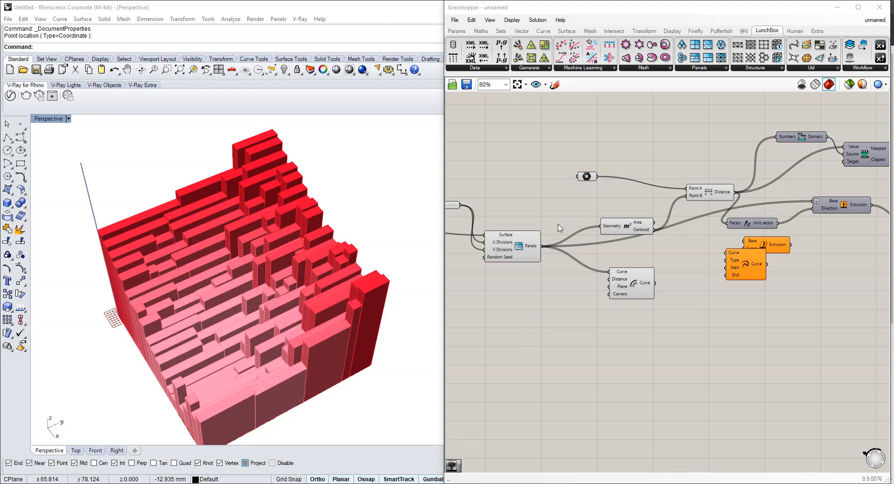
mouse_move(587, 176)
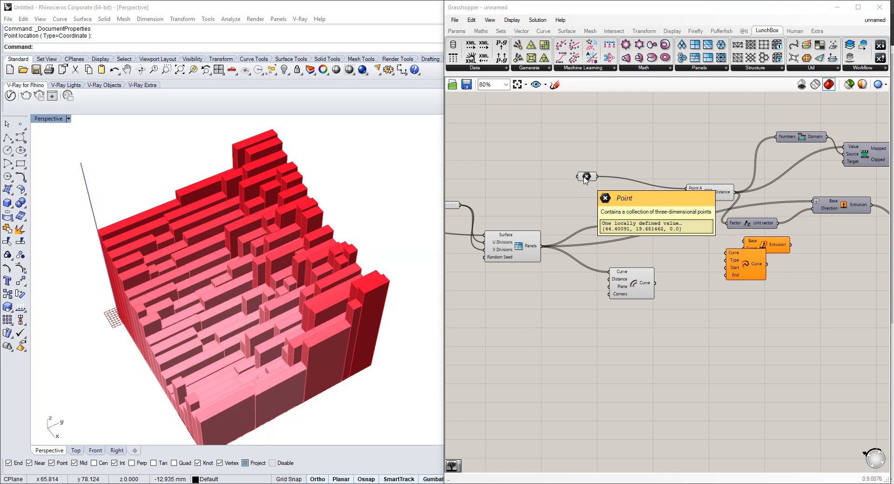
Inspect the Point parameter's stored coordinate, then clear the definition and Rhino geometry.
click(587, 176)
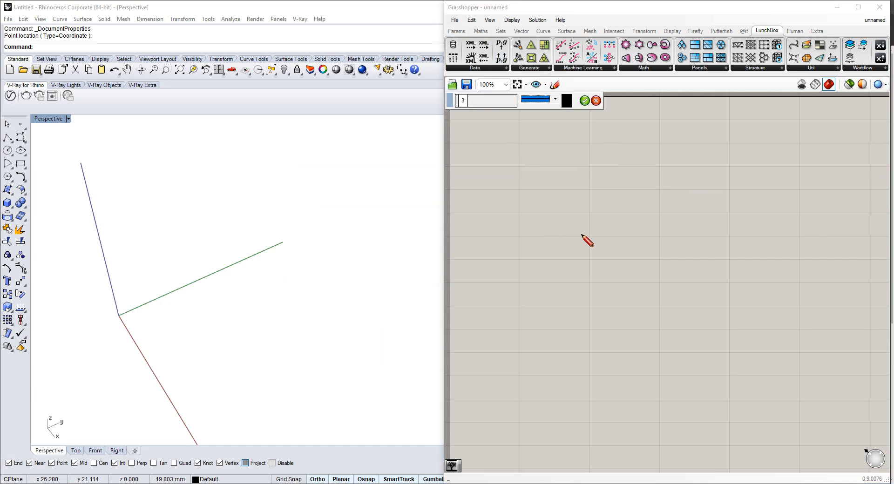
Sketch the panel-grid outline, purple distance lines to the attractor with values, and a red extruded block.
drag(588, 241, 599, 319)
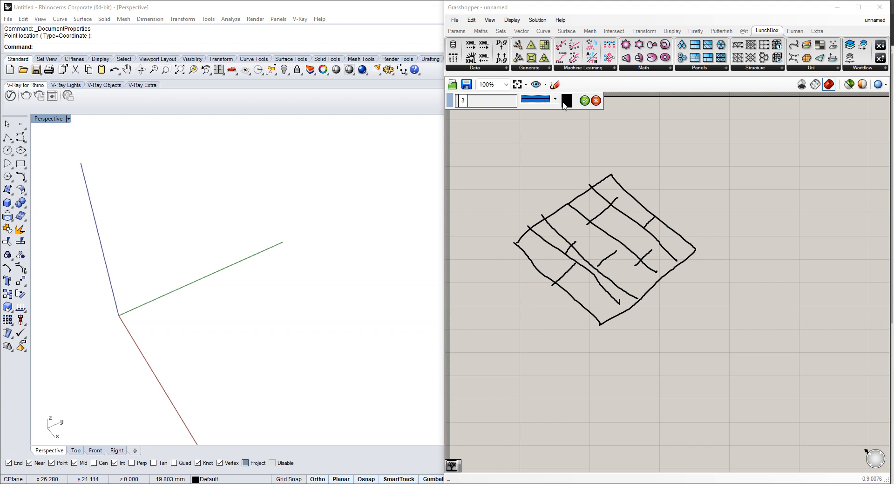
click(566, 101)
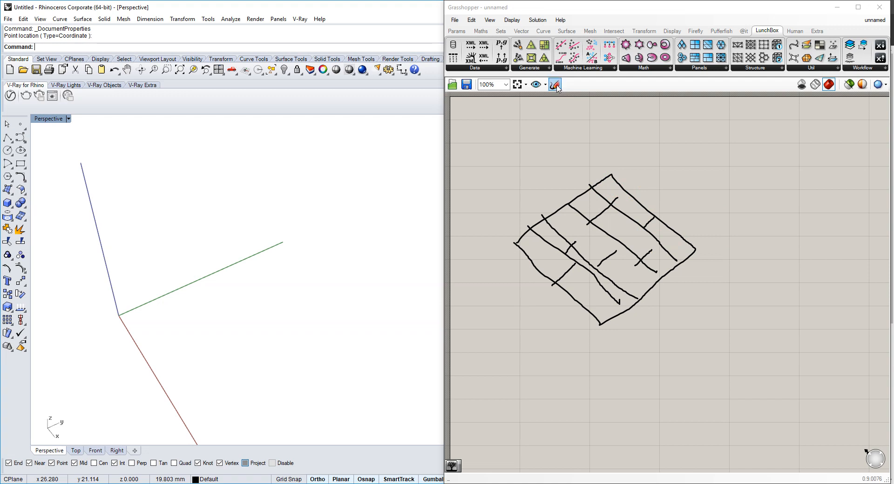
click(556, 85)
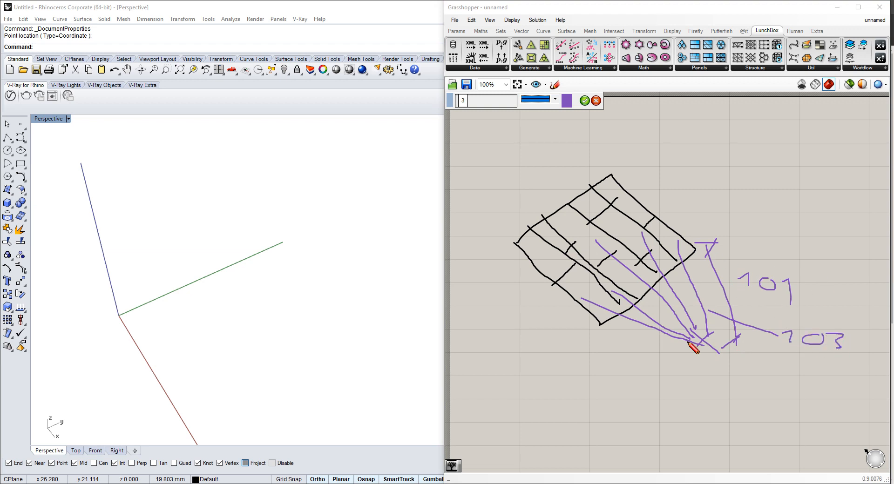
click(566, 101)
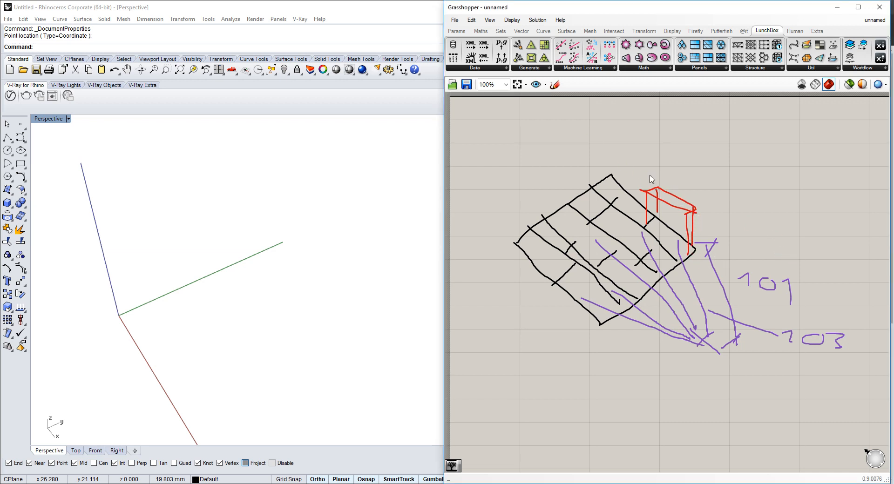
scroll(down, 3)
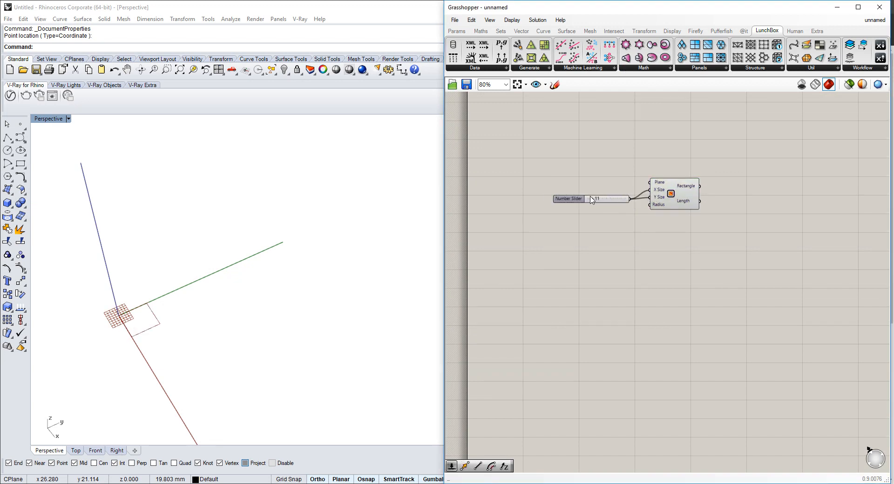
Size the rectangle to 61 and subdivide it with LunchBox Random Quad Panels at 24 and higher divisions.
drag(596, 199, 611, 198)
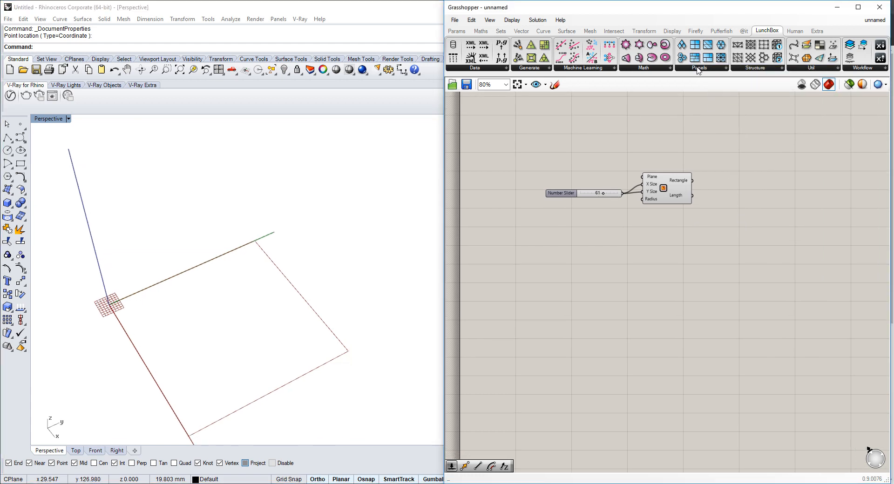
click(699, 68)
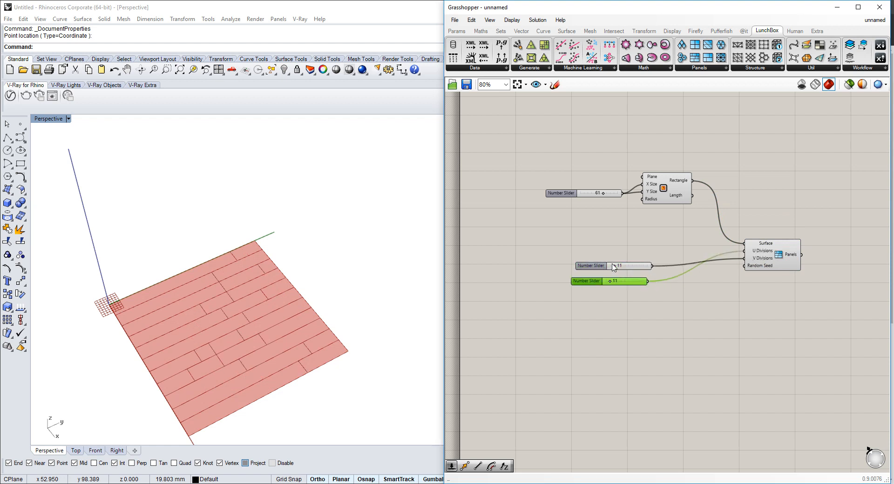
drag(613, 265, 620, 266)
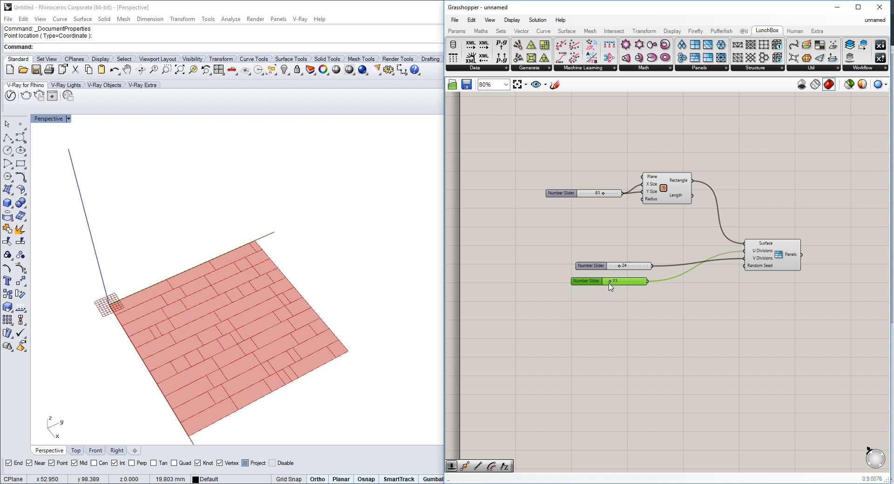
drag(610, 282, 617, 282)
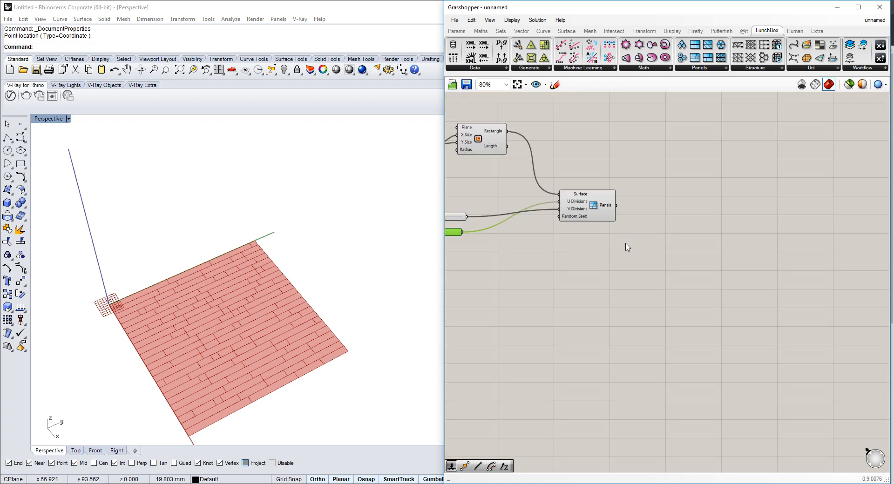
Add Area and Distance from centroids to a Point parameter, with a Panel listing the distances.
double_click(692, 247)
text(d)
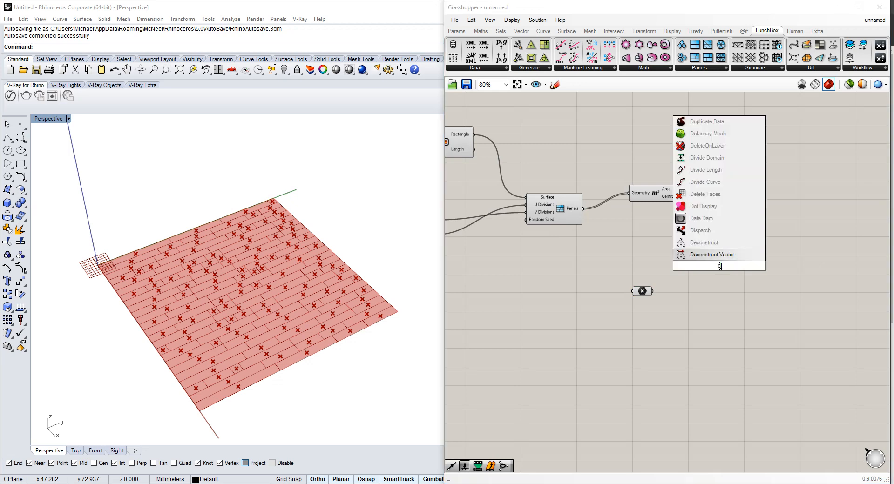
click(719, 265)
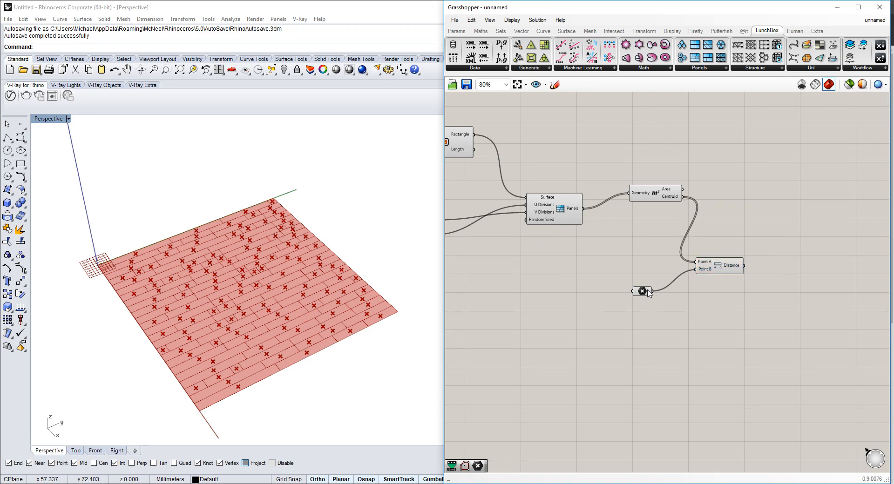
click(642, 291)
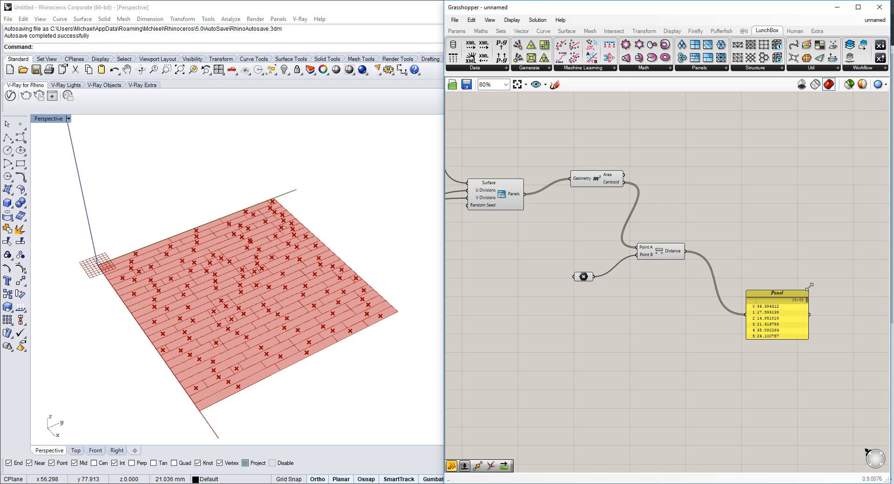
scroll(up, 3)
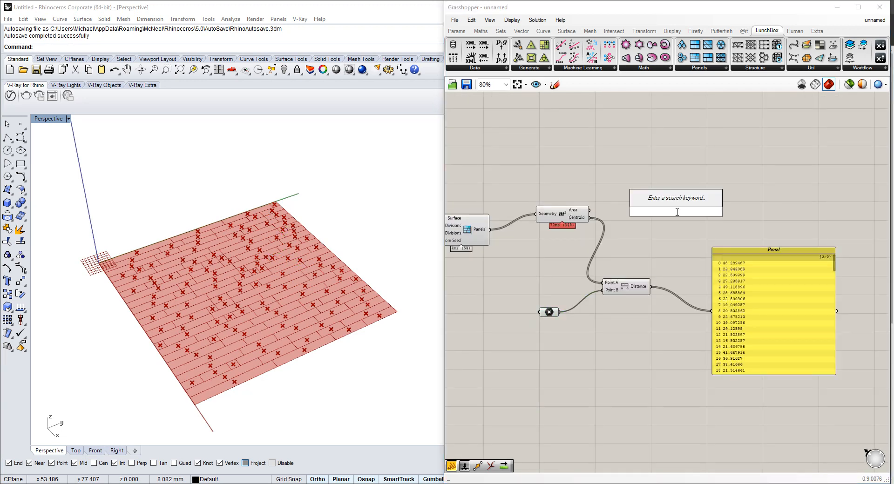
Add Extrusion driven by the panels and a Unit Z vector scaled by each distance.
text(extru)
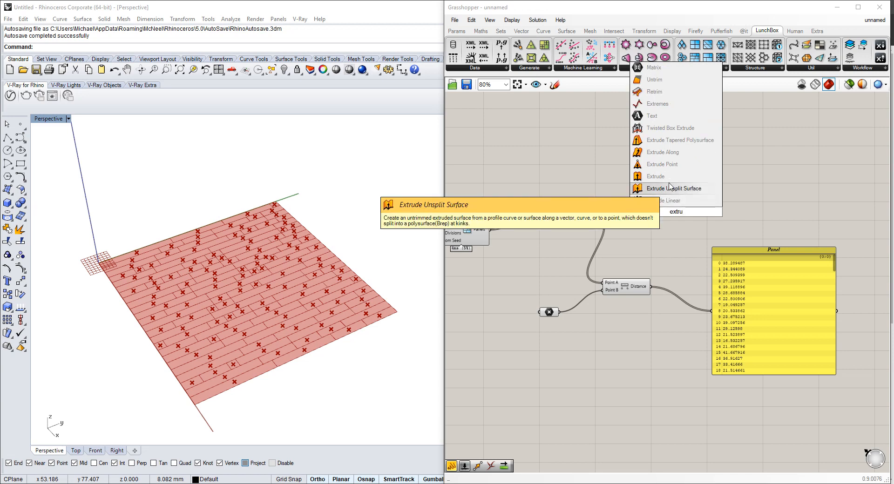
click(655, 176)
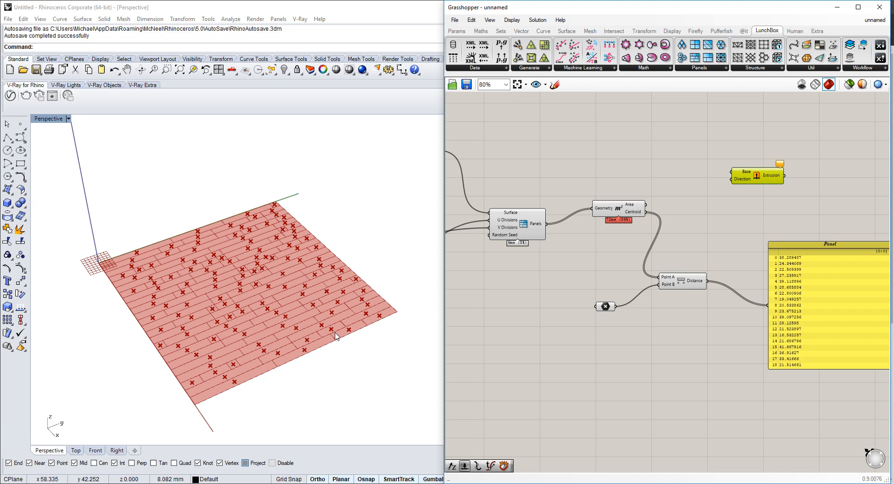
mouse_move(742, 175)
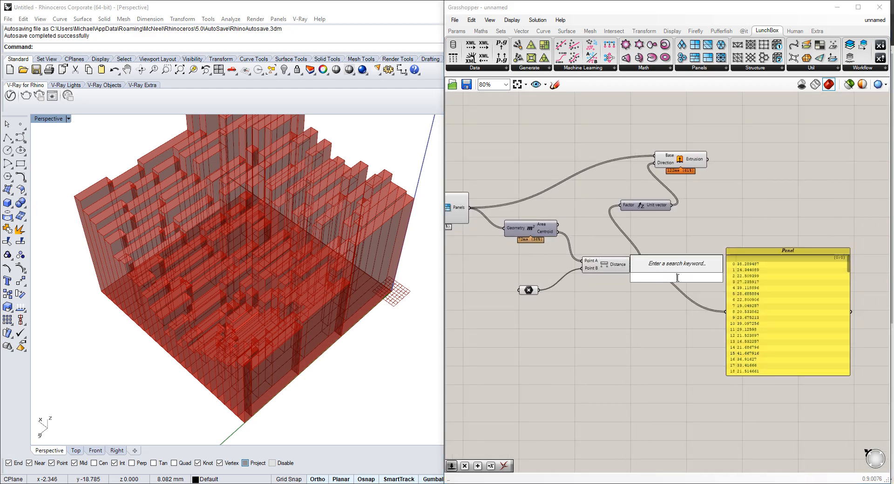
click(481, 31)
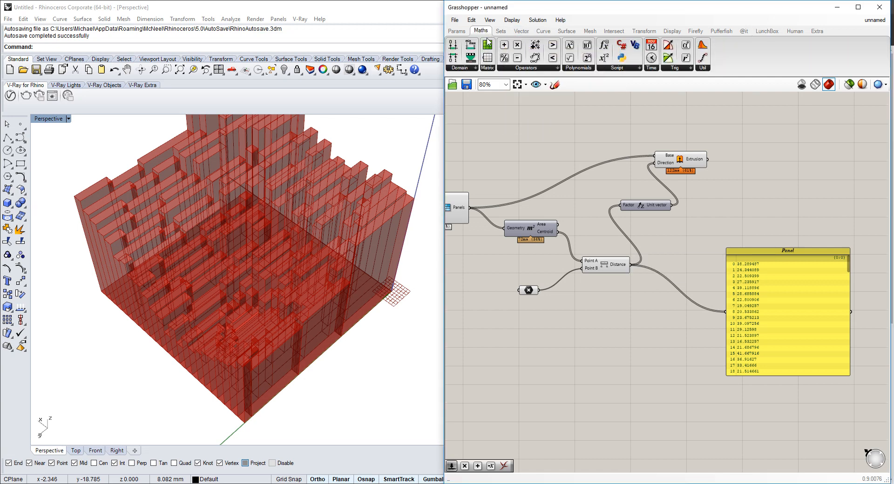
Review the remapped 0–1 panel values and the Gradient, then search for 'custom'.
click(666, 337)
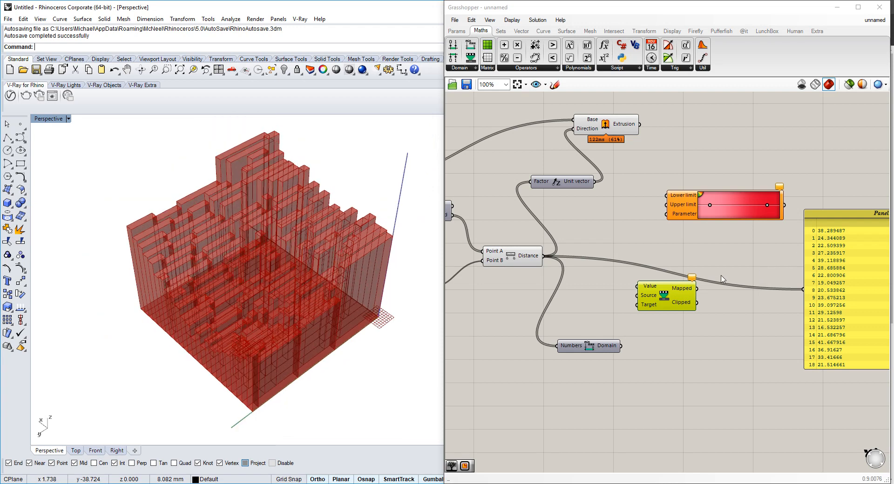
mouse_move(644, 303)
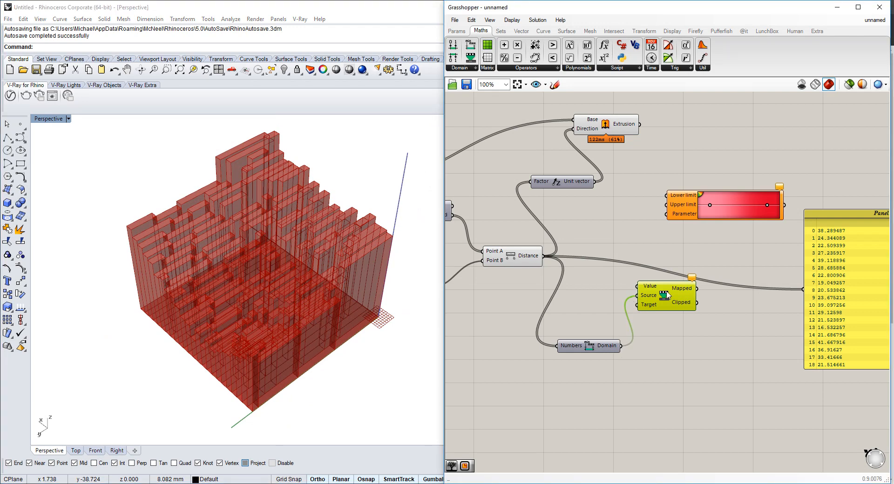
mouse_move(665, 295)
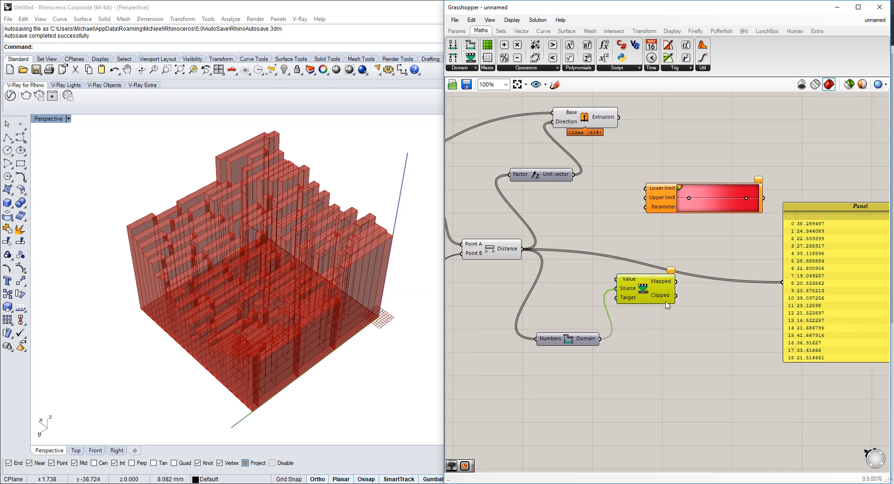
mouse_move(589, 279)
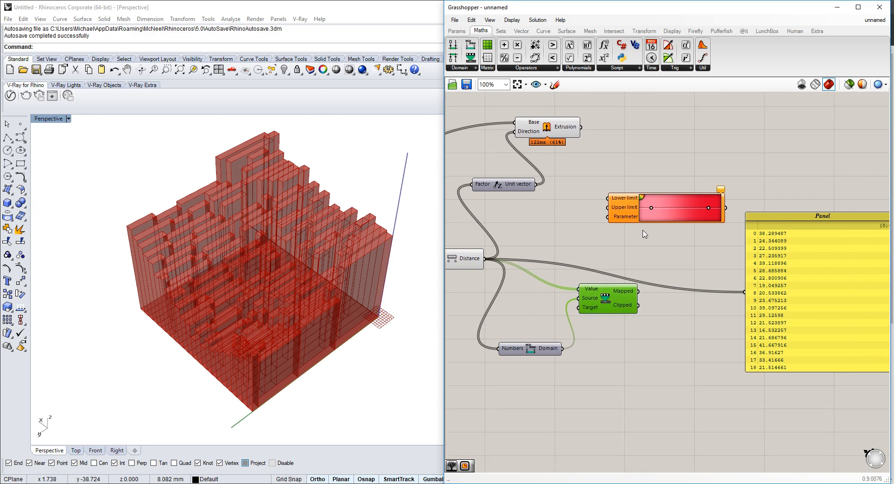
mouse_move(633, 296)
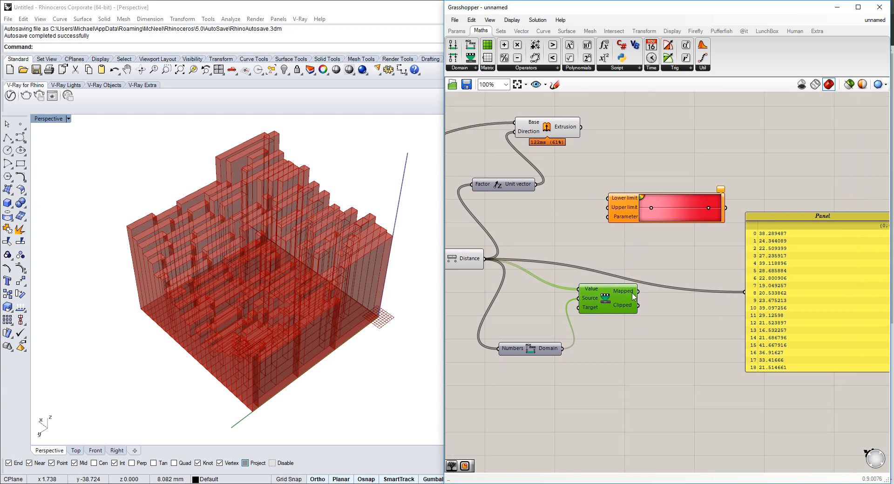
mouse_move(589, 308)
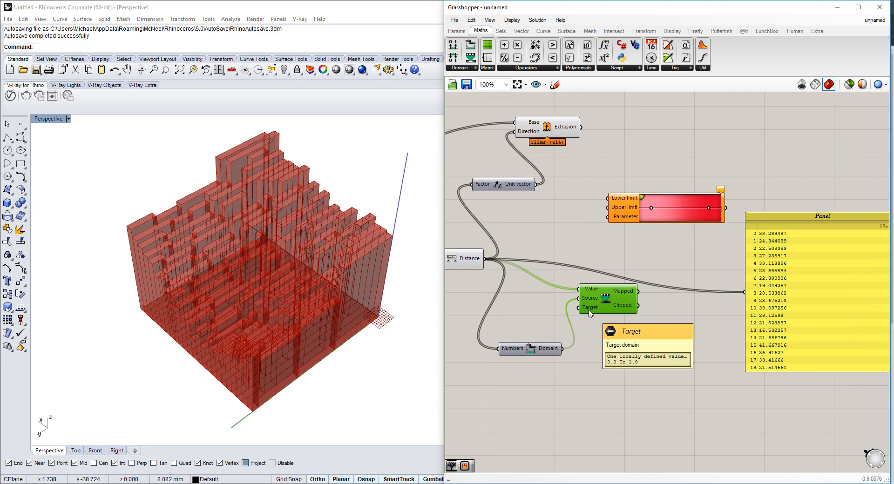
mouse_move(616, 217)
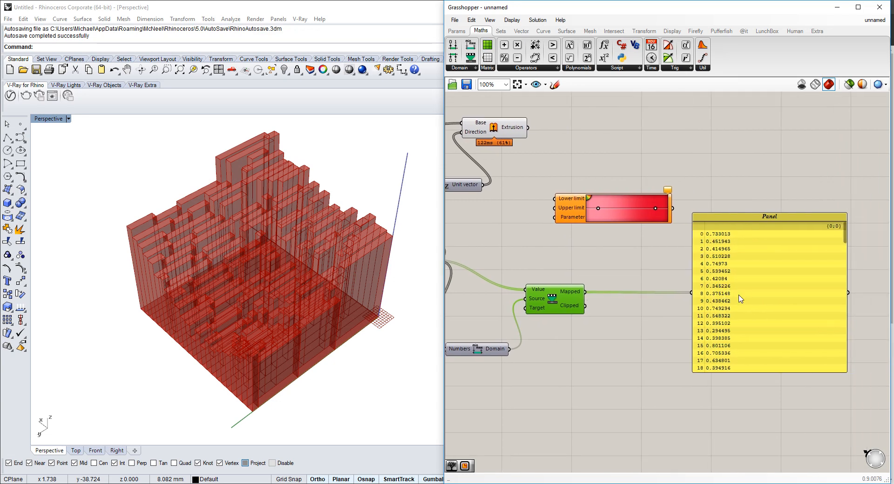
scroll(down, 3)
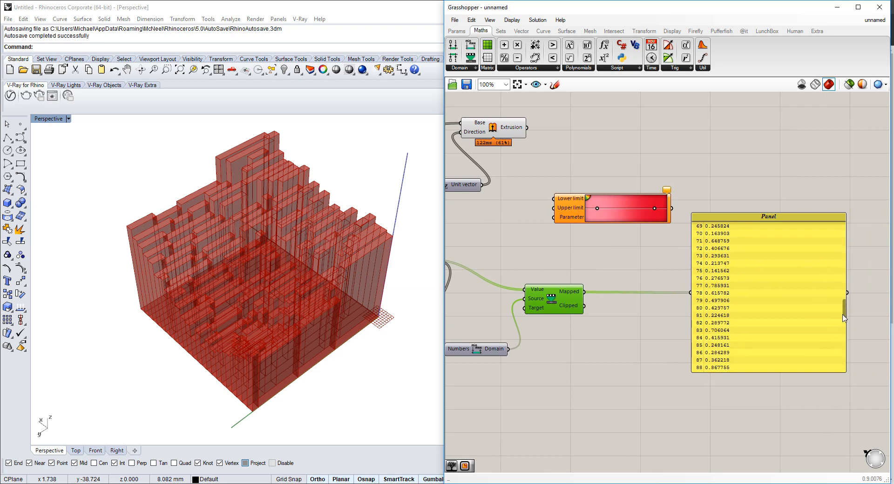
scroll(down, 3)
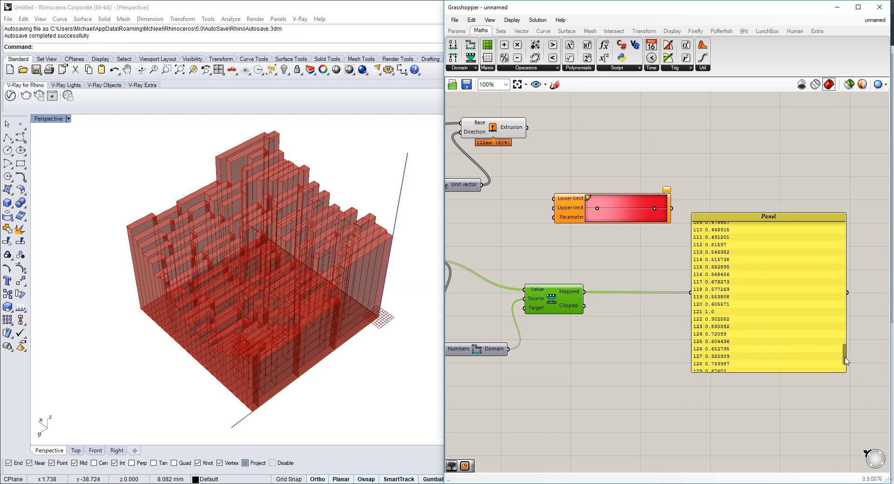
scroll(up, 3)
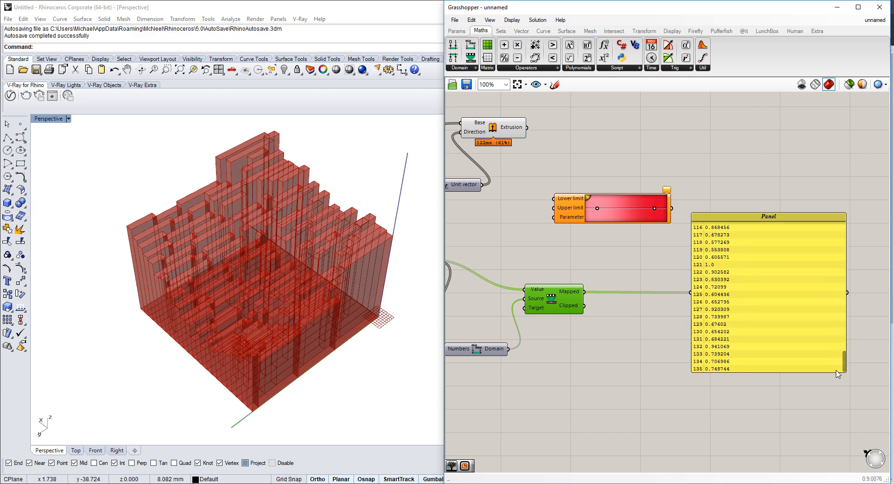
scroll(up, 3)
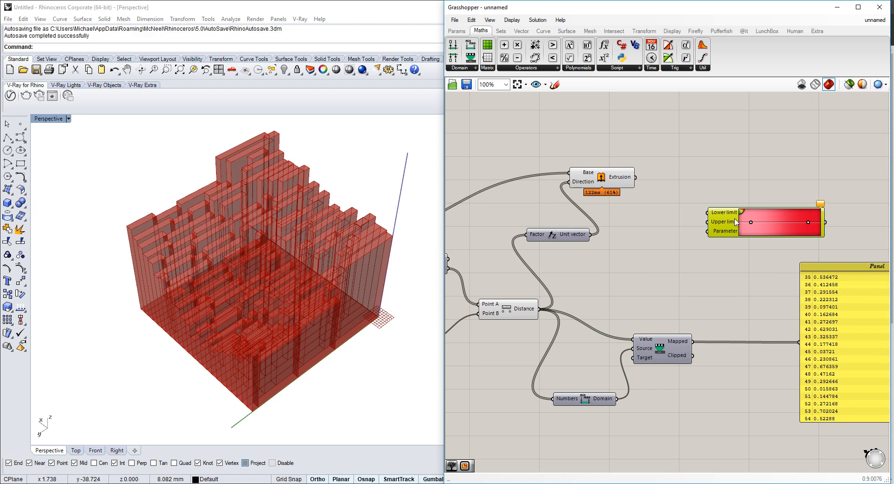
mouse_move(248, 323)
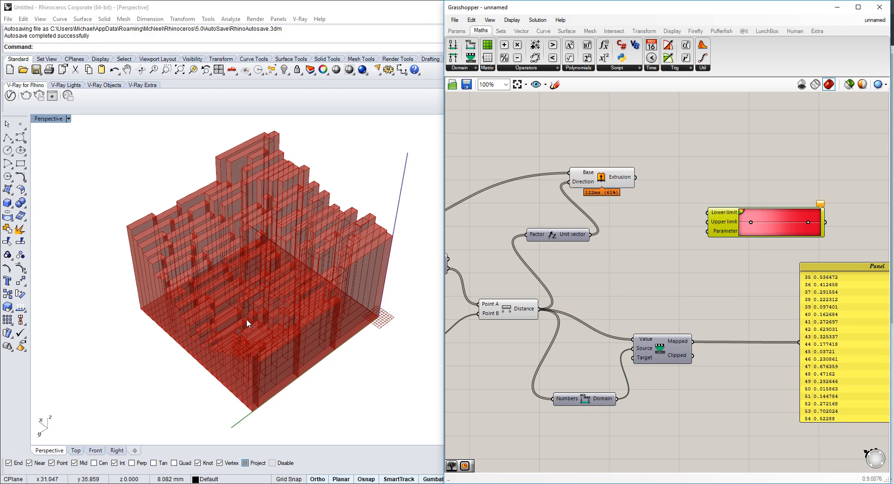
mouse_move(242, 325)
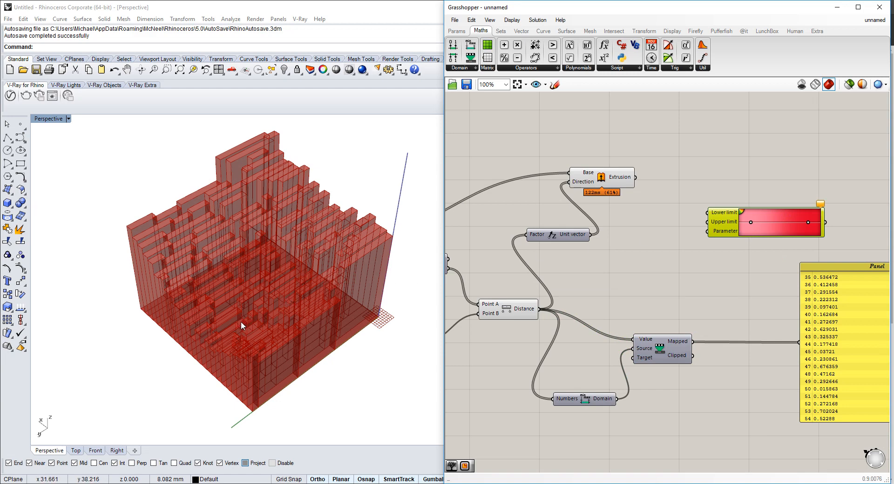
scroll(up, 3)
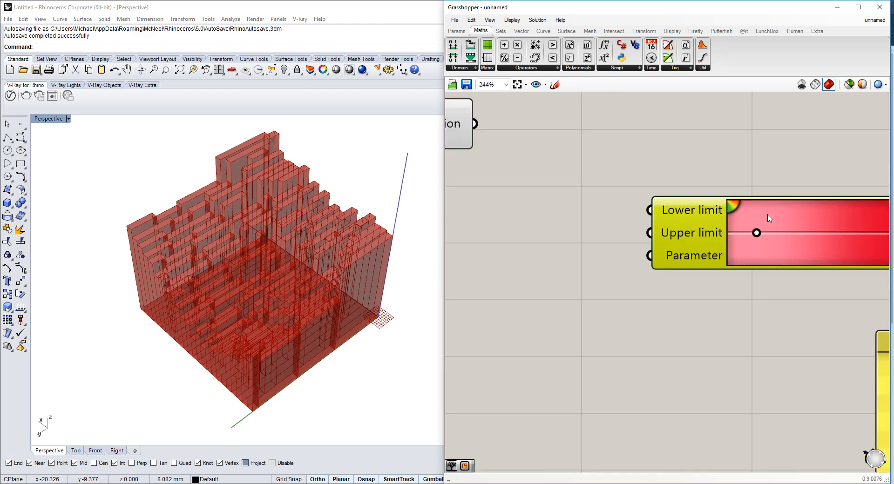
scroll(down, 3)
text(custom)
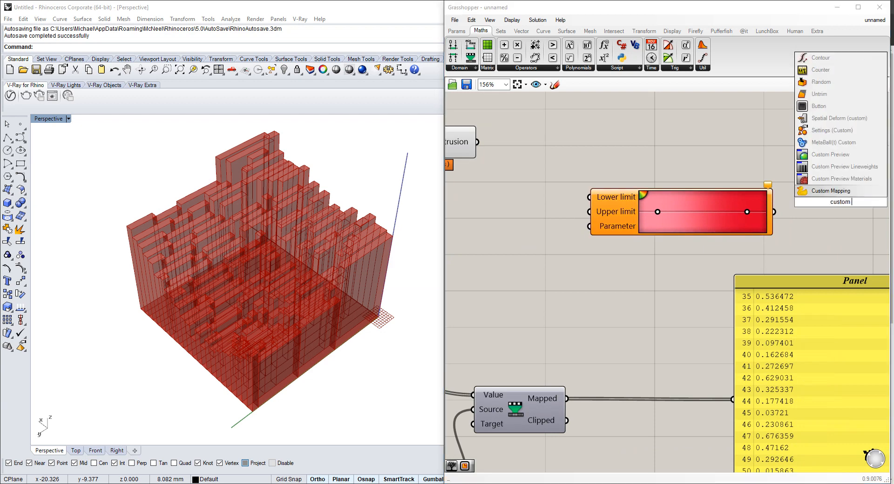
Add Custom Preview with Extrusion as Geometry and the Gradient output as Shader.
click(830, 190)
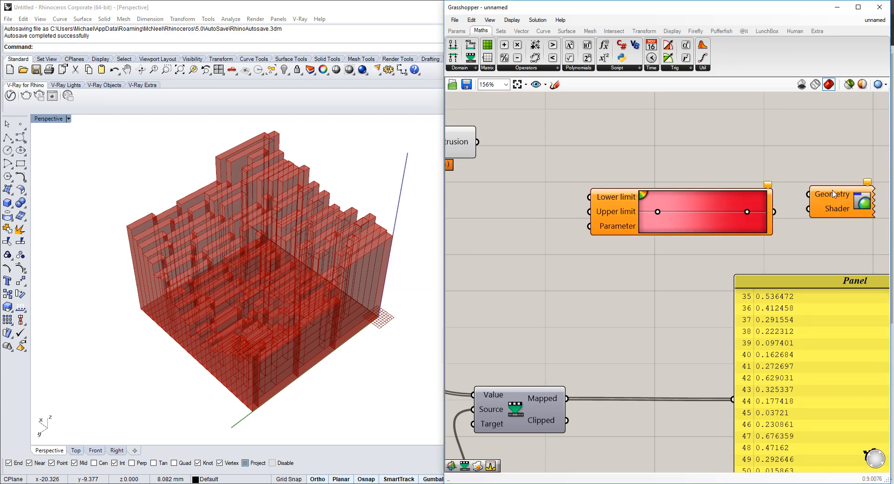
scroll(down, 3)
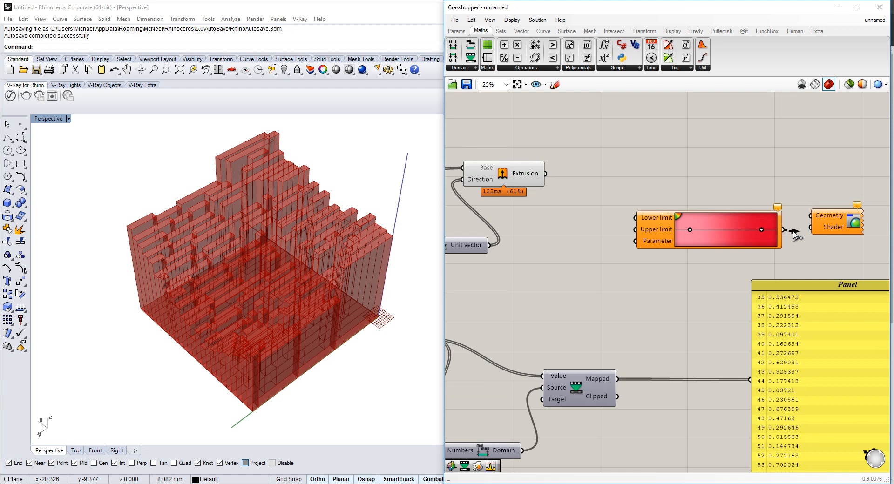
scroll(down, 3)
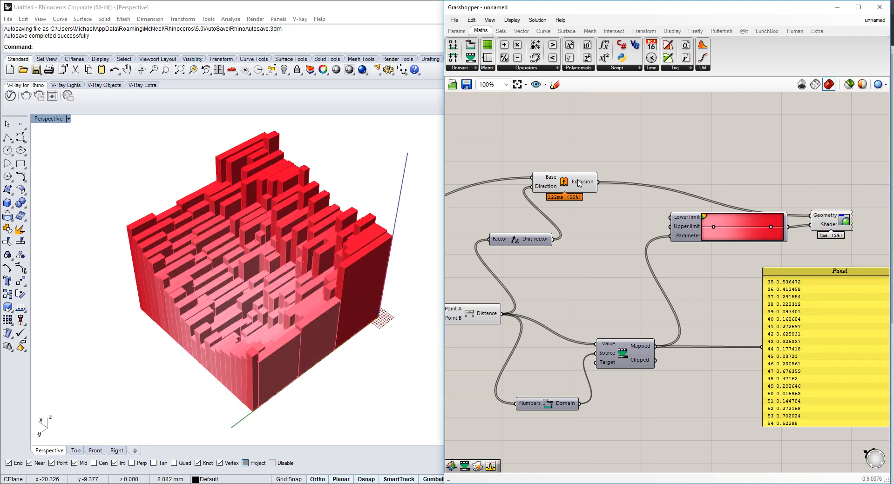
click(564, 182)
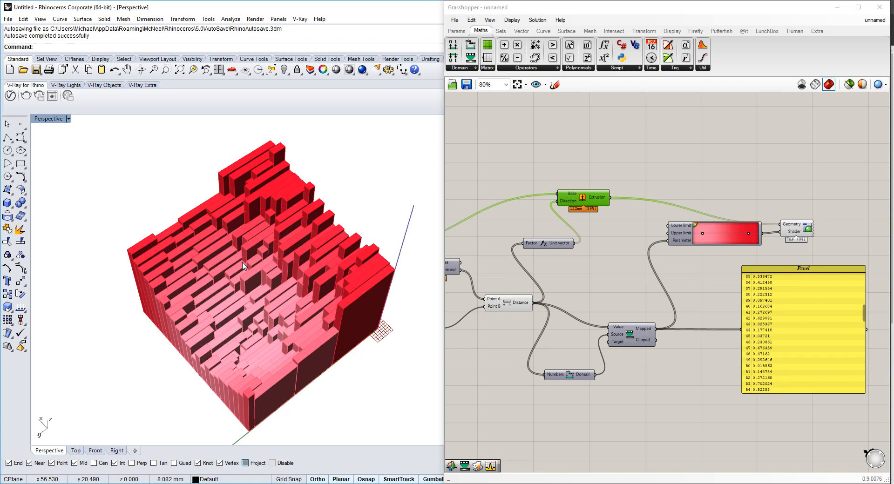
drag(257, 268, 354, 257)
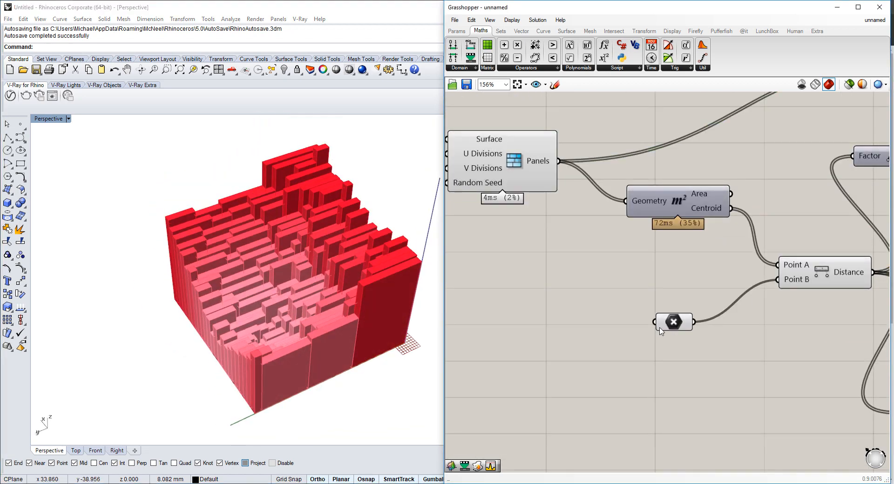
Add Multiplication with a 0–2 slider scaling the distances into extrusion and remapping.
click(674, 322)
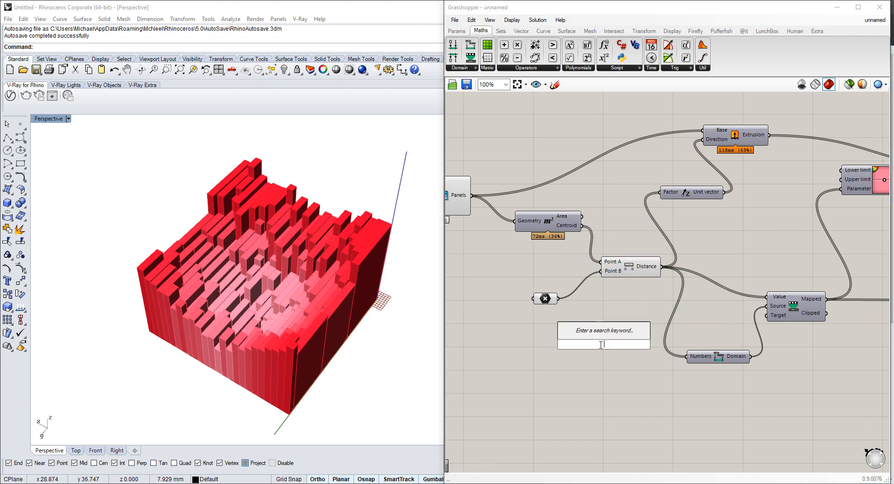
text(multi)
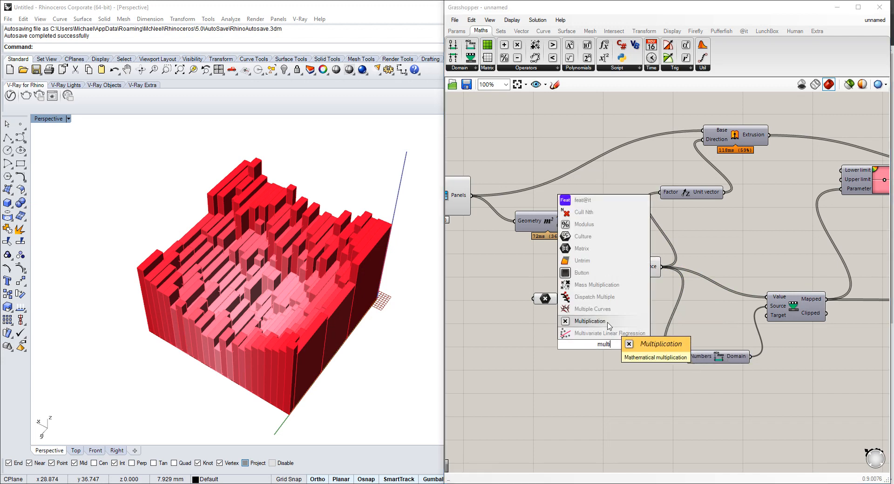
click(590, 320)
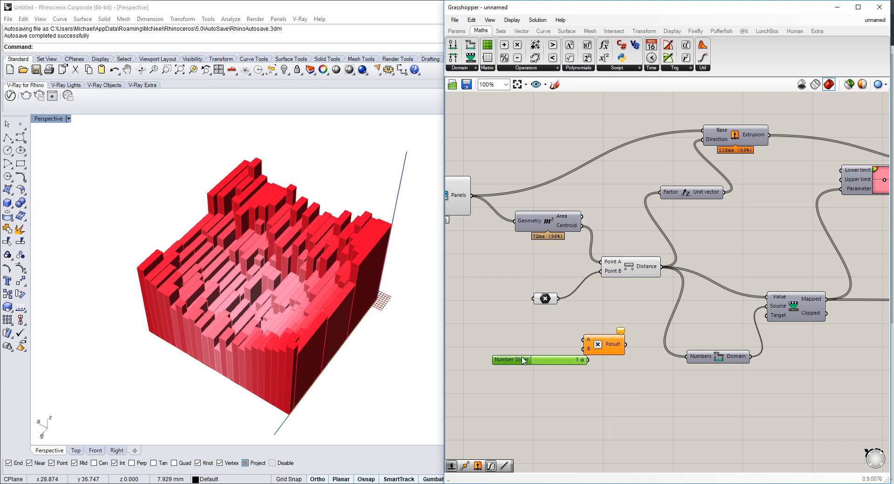
double_click(511, 360)
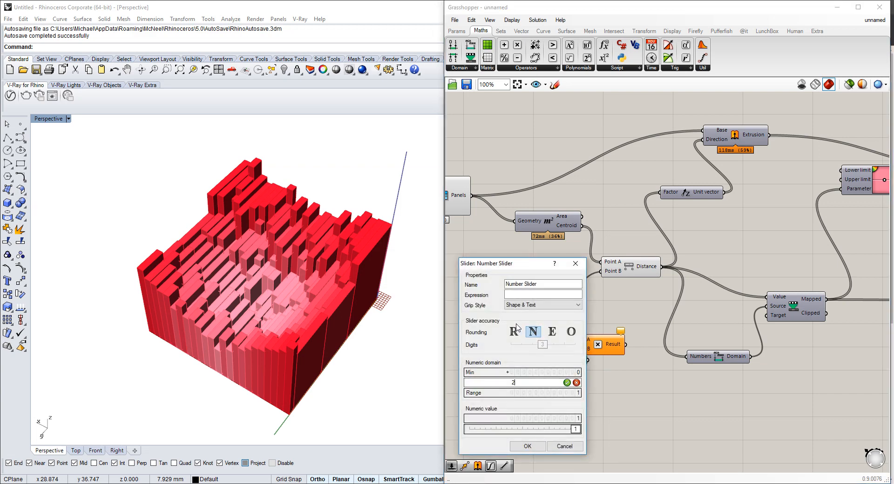
click(525, 446)
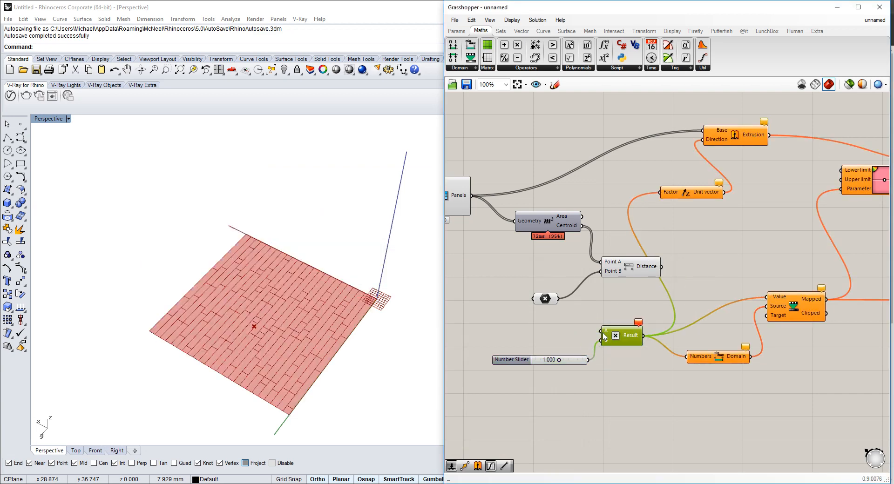
scroll(up, 3)
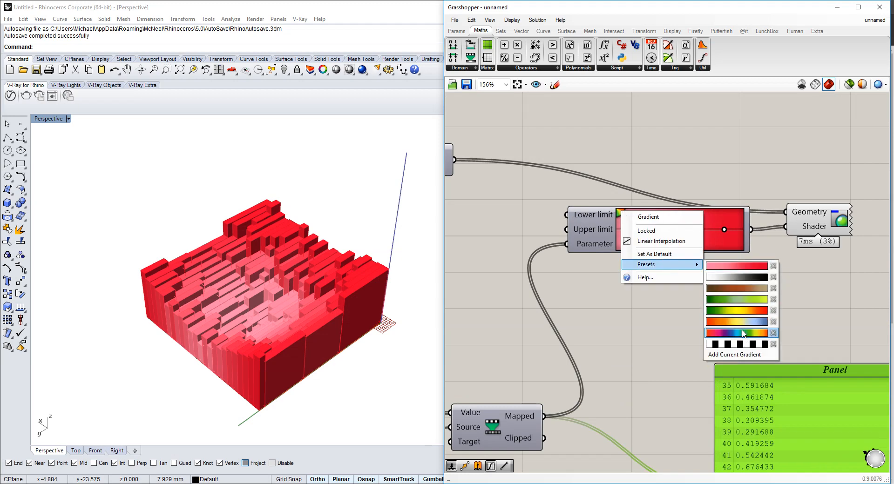
Switch the Gradient preset from red to rainbow, then to black-white.
click(736, 333)
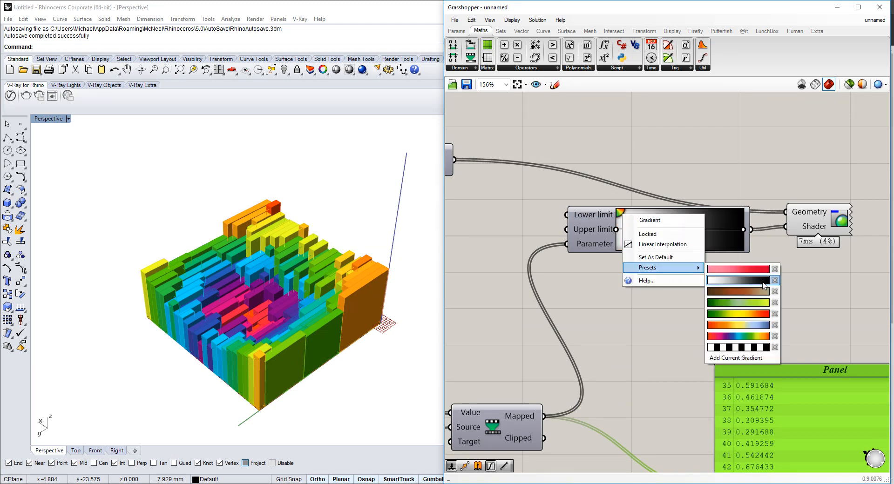
click(738, 281)
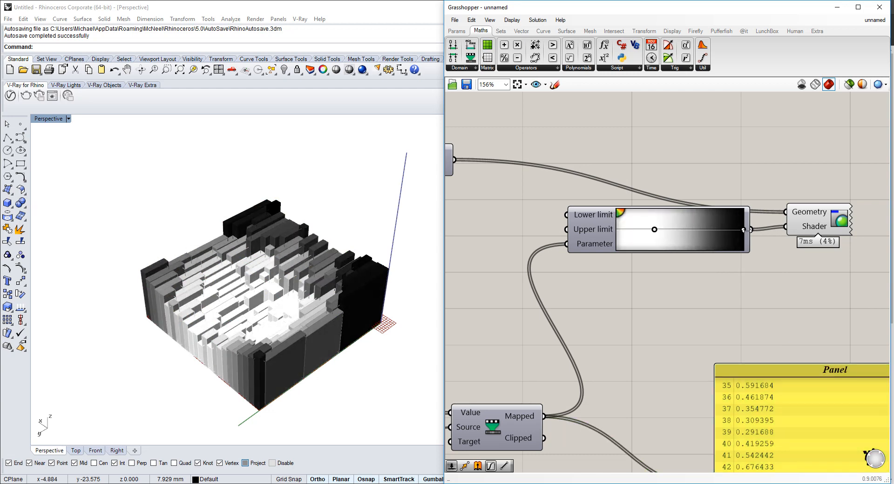
right_click(656, 229)
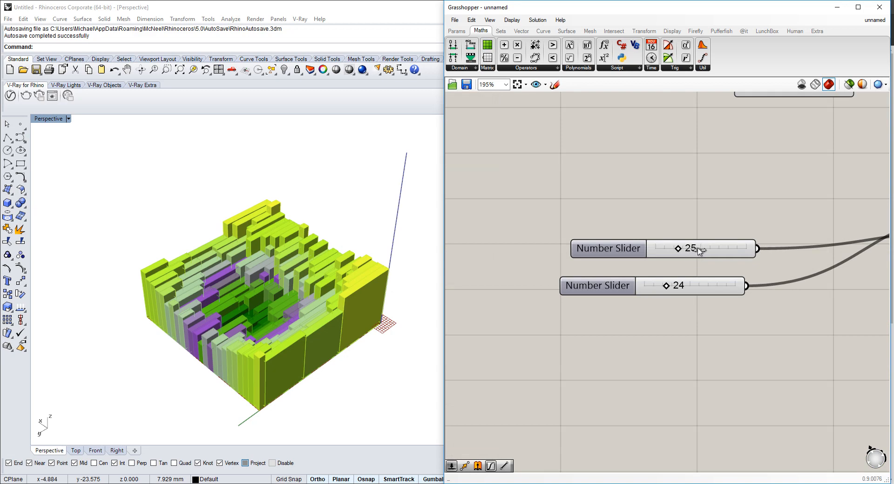
Raise the division sliders to 47 and 42 for a denser block field.
drag(680, 248, 699, 248)
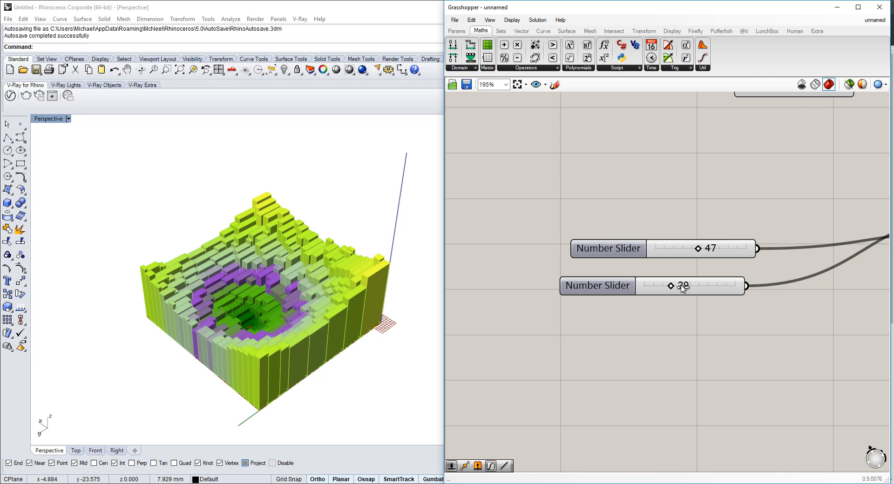
drag(673, 286, 684, 286)
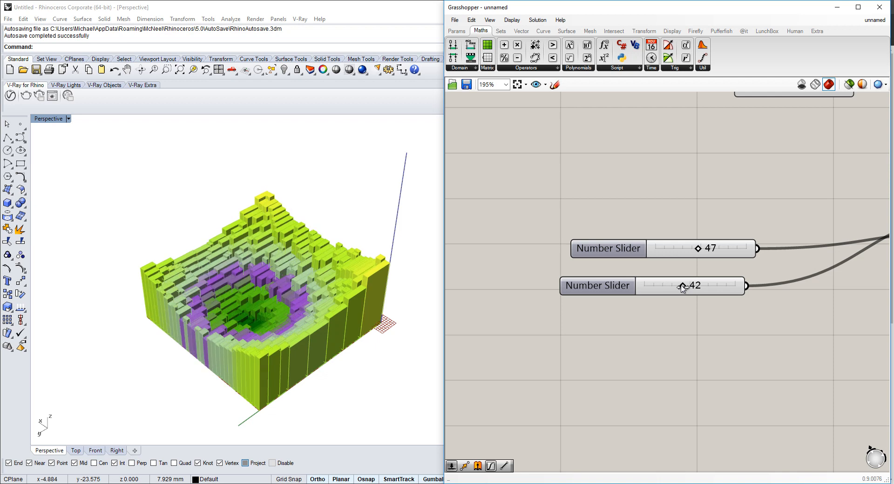
scroll(down, 3)
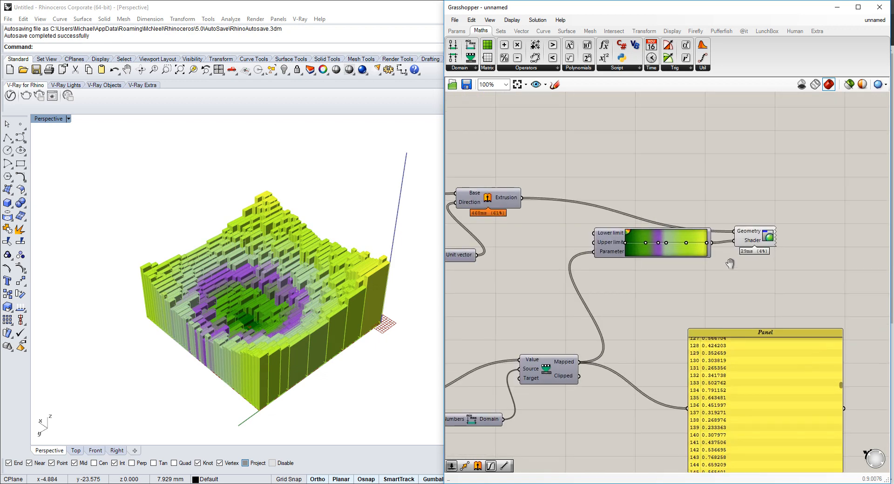
mouse_move(744, 251)
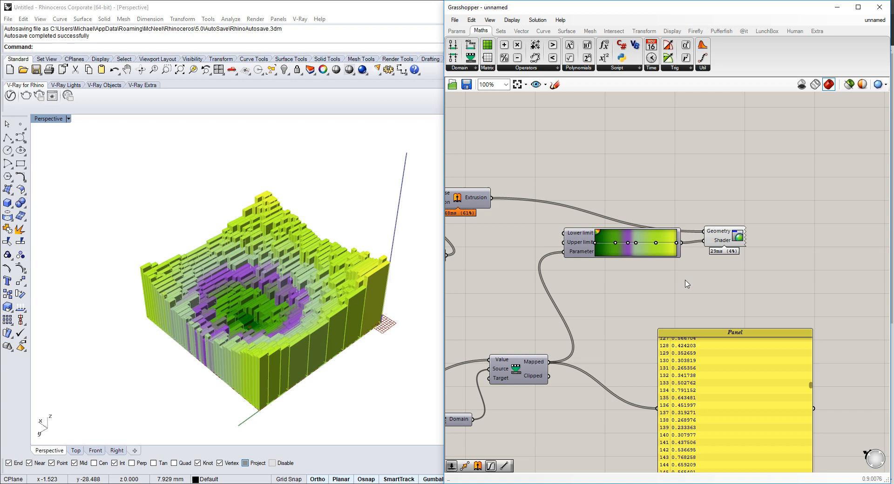
mouse_move(277, 306)
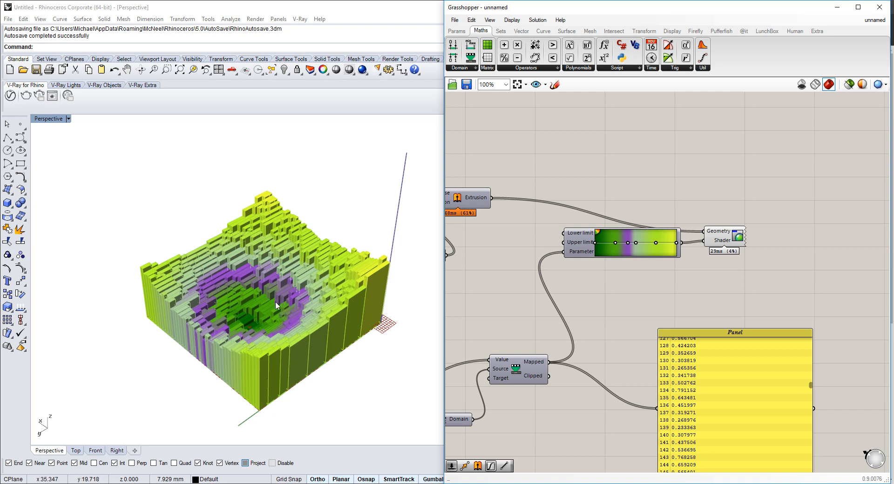
mouse_move(726, 302)
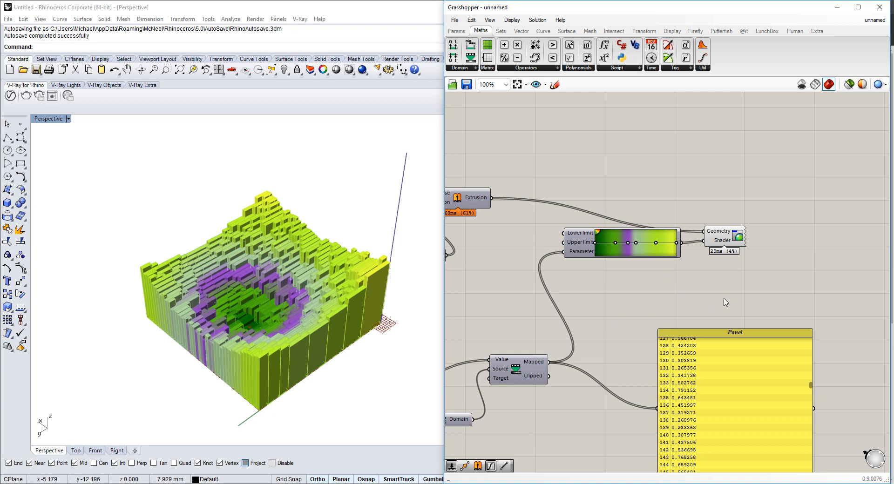
mouse_move(735, 334)
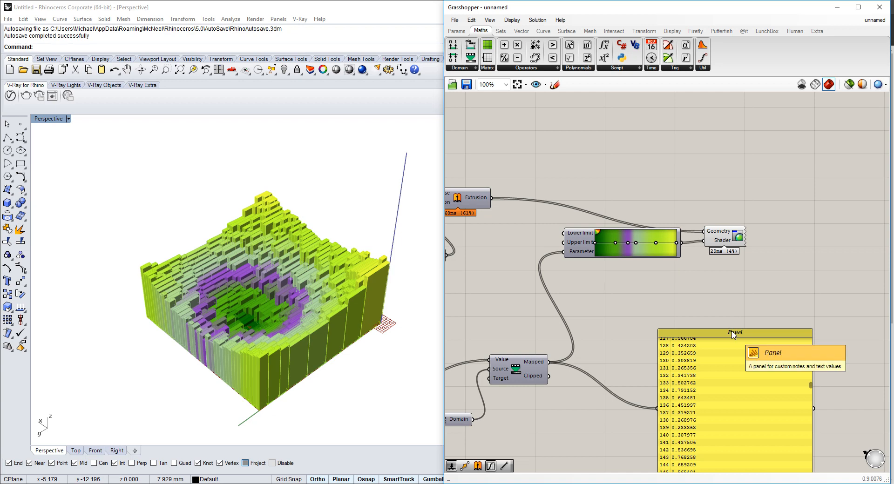